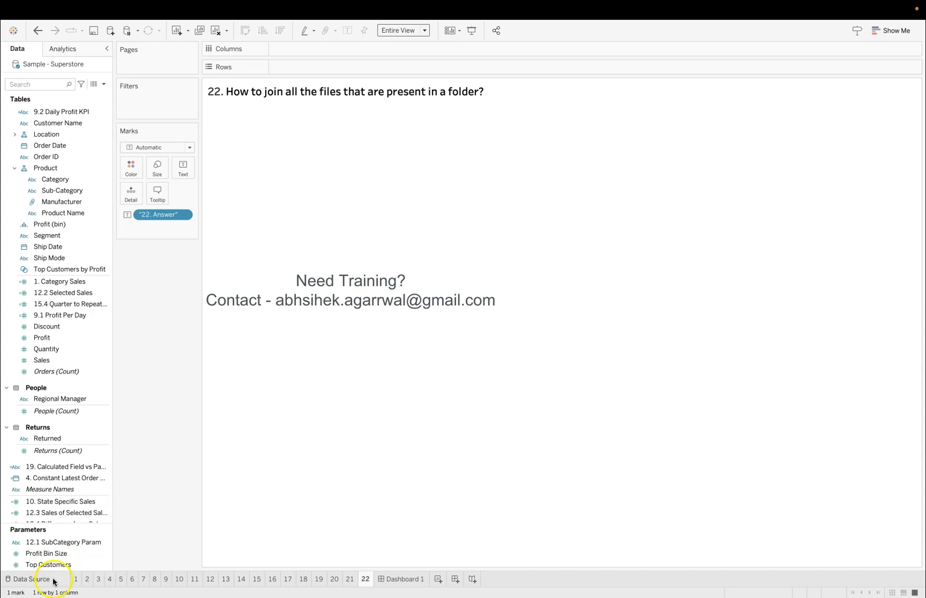
- Show the Sample - Superstore data source with Orders joined to People and Returns
click(34, 582)
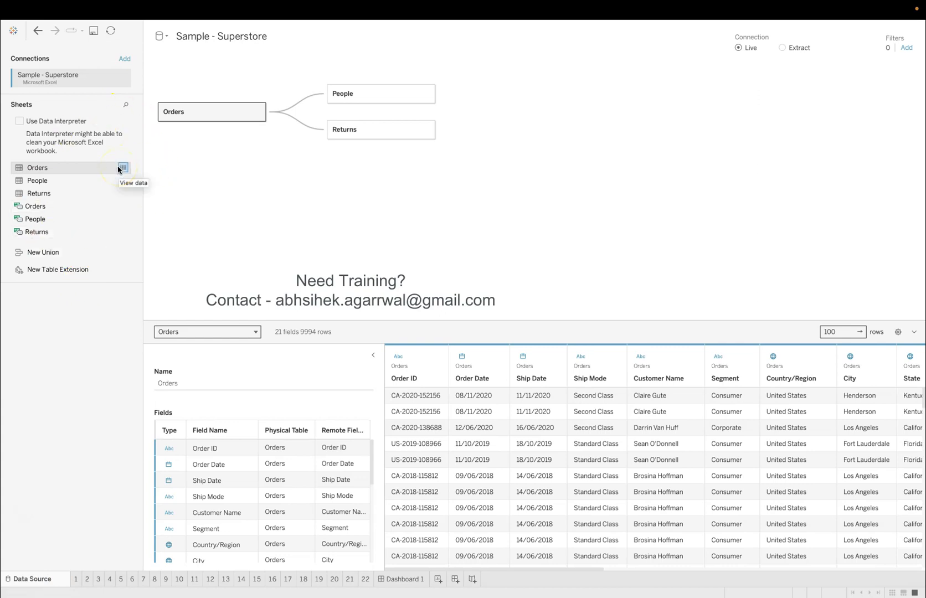
mouse_move(99, 366)
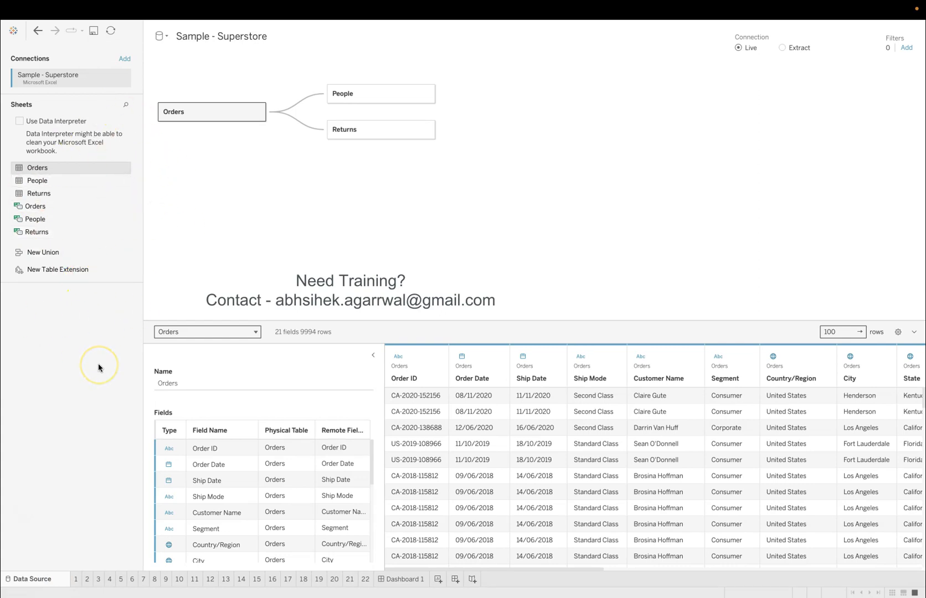
- Revisit sheet 22's folder-join question, then bring up the Datasets spreadsheet from Google Drive
click(366, 579)
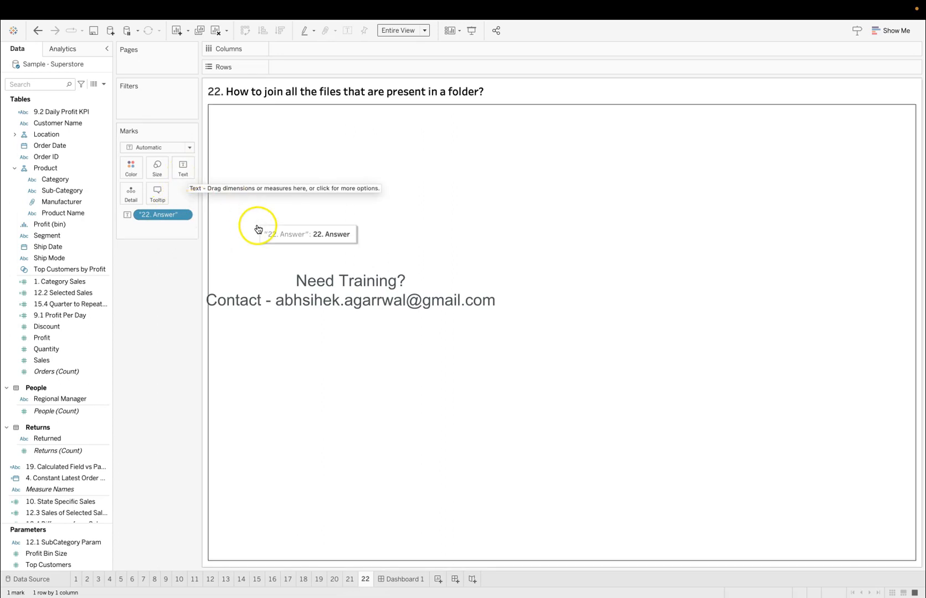
mouse_move(259, 289)
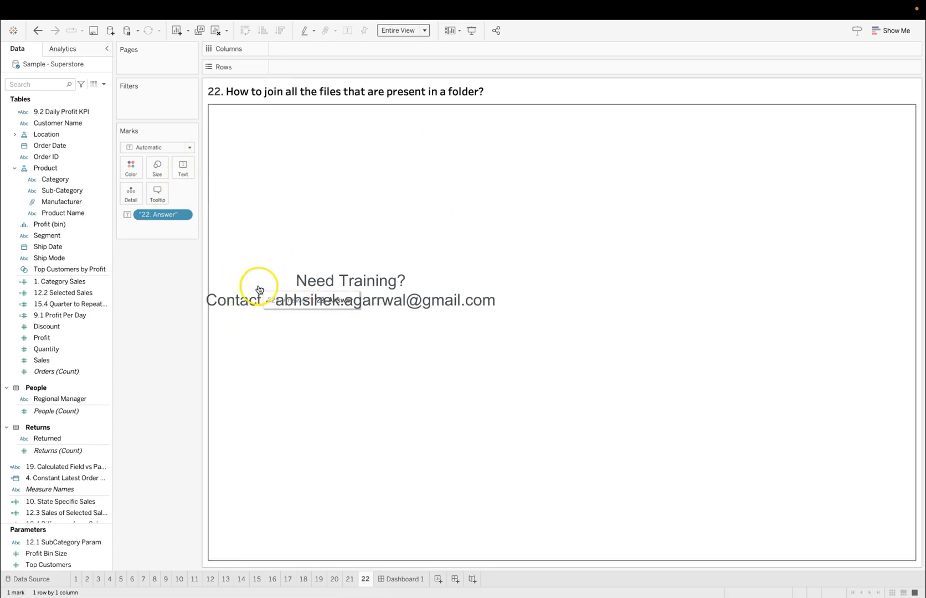
mouse_move(157, 320)
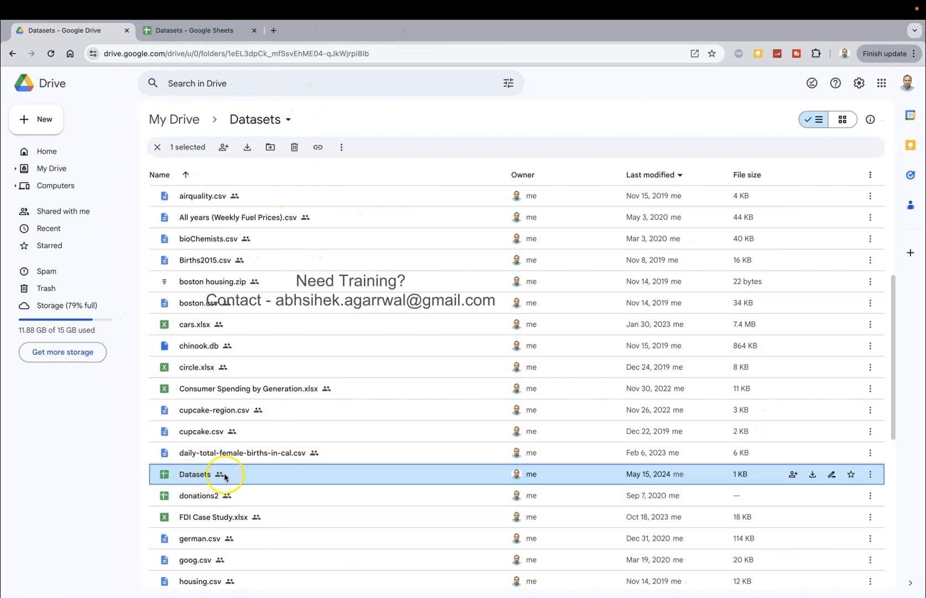
mouse_move(195, 474)
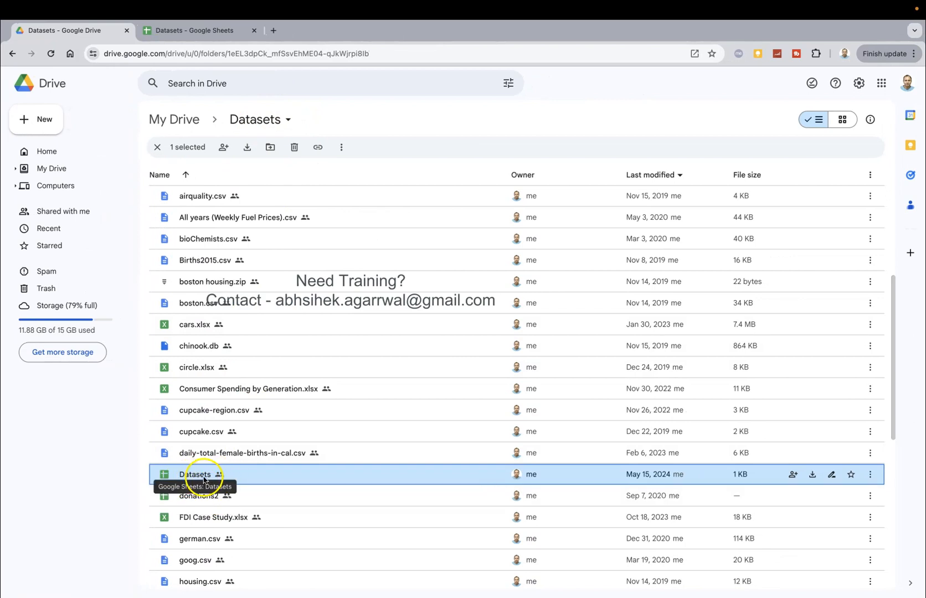
click(190, 30)
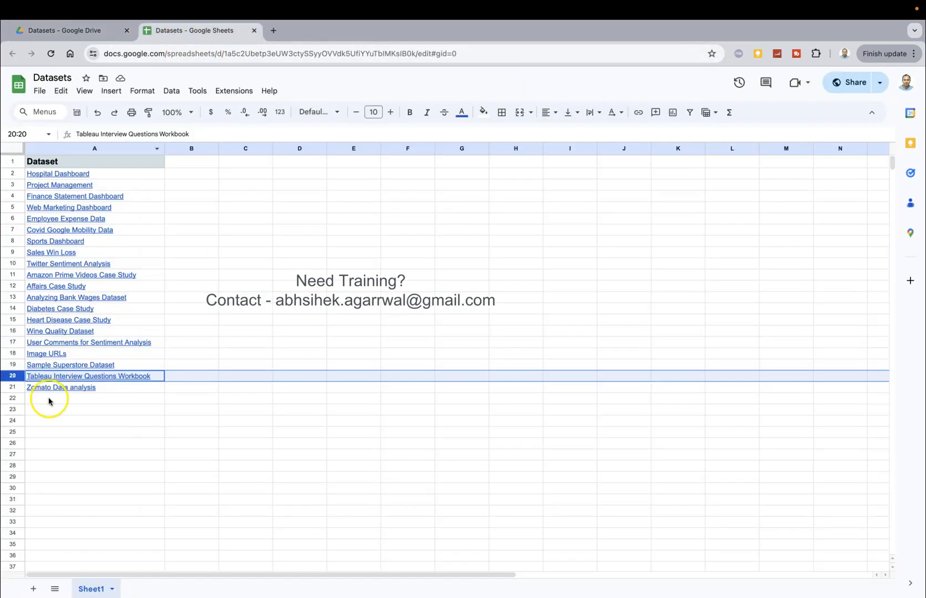
mouse_move(80, 380)
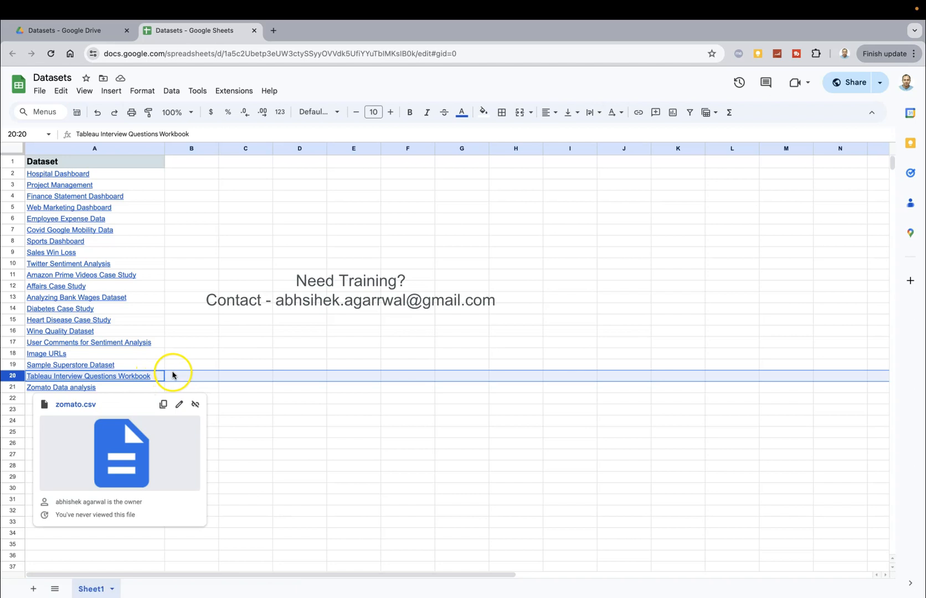
click(191, 375)
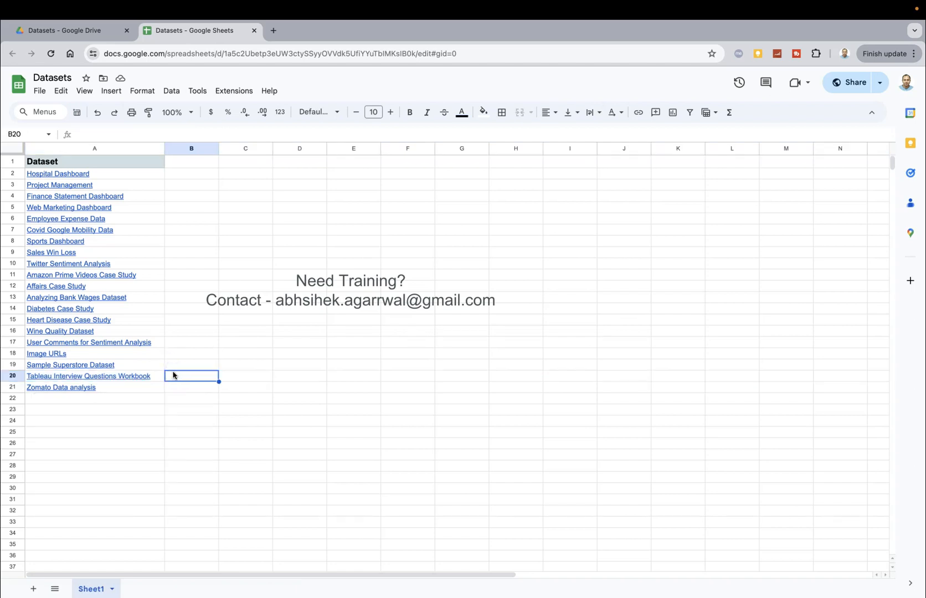